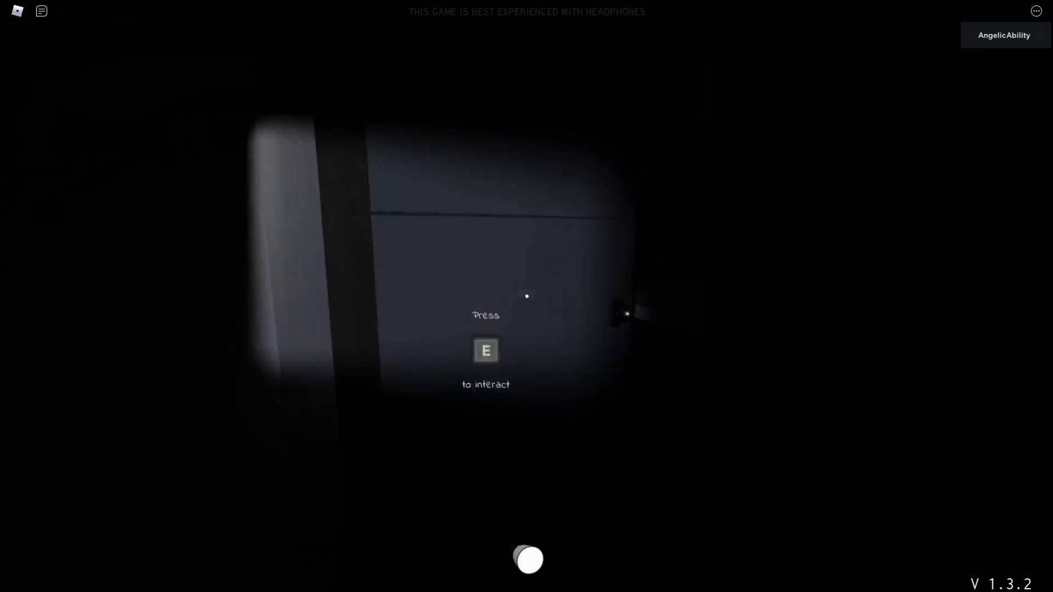
# Step: Open the bedroom door with E and step toward the mirror and dresser
pyautogui.press('e')
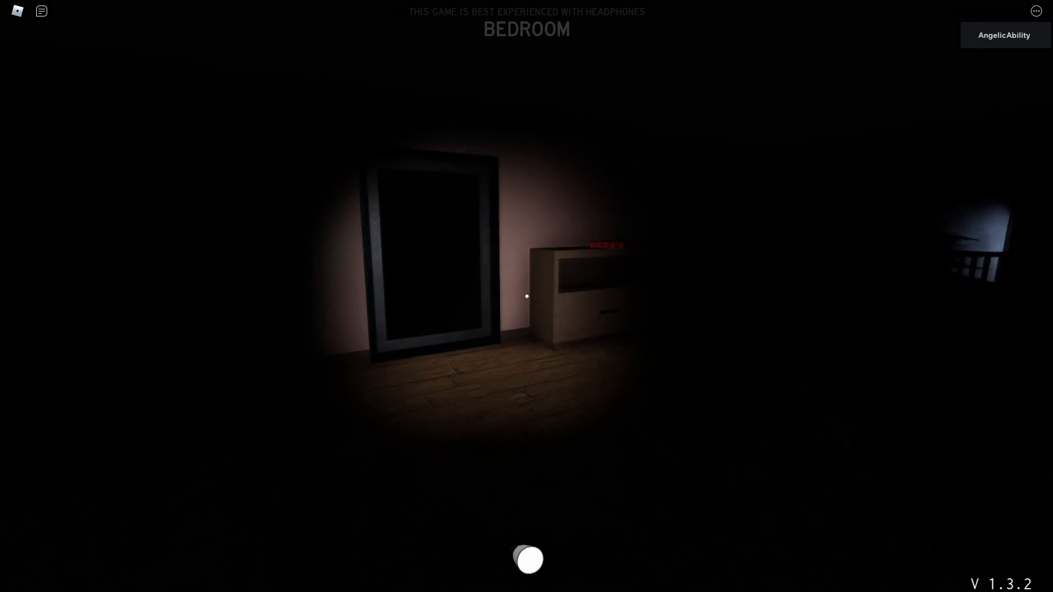